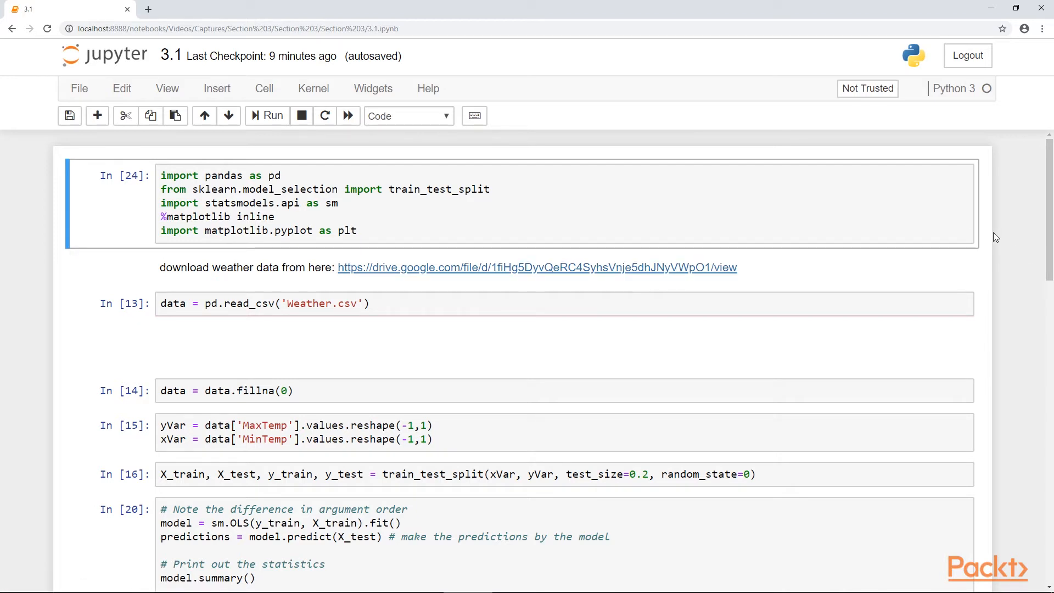
{"action": "mouse_move", "coordinate": [992, 240]}
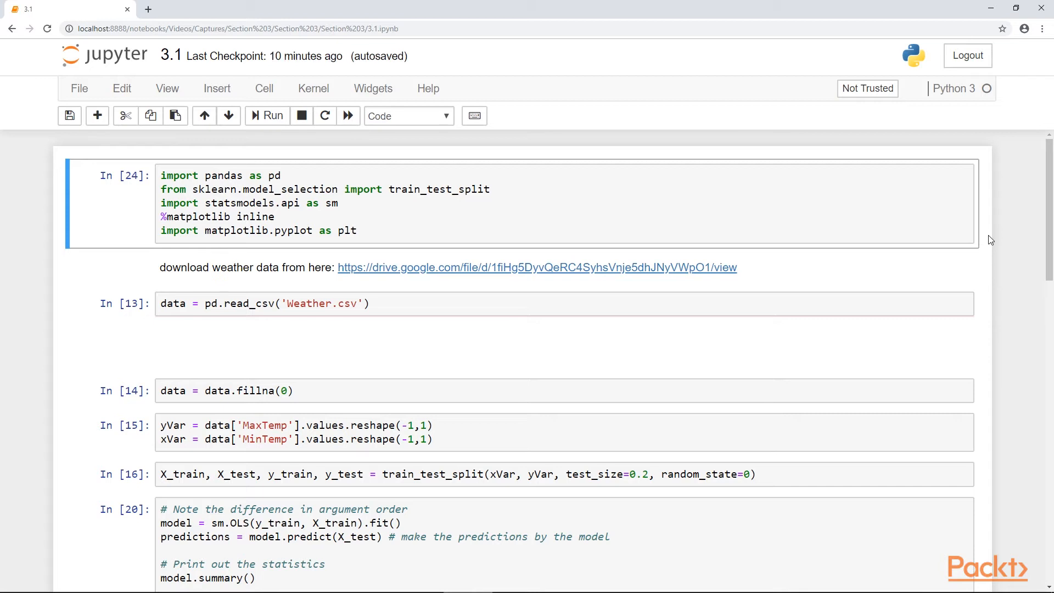
Scroll down to the model.summary() cell and its Out[20] OLS Regression Results, R-squared 0.953
{"action": "scroll", "scroll_direction": "down", "scroll_amount": 3}
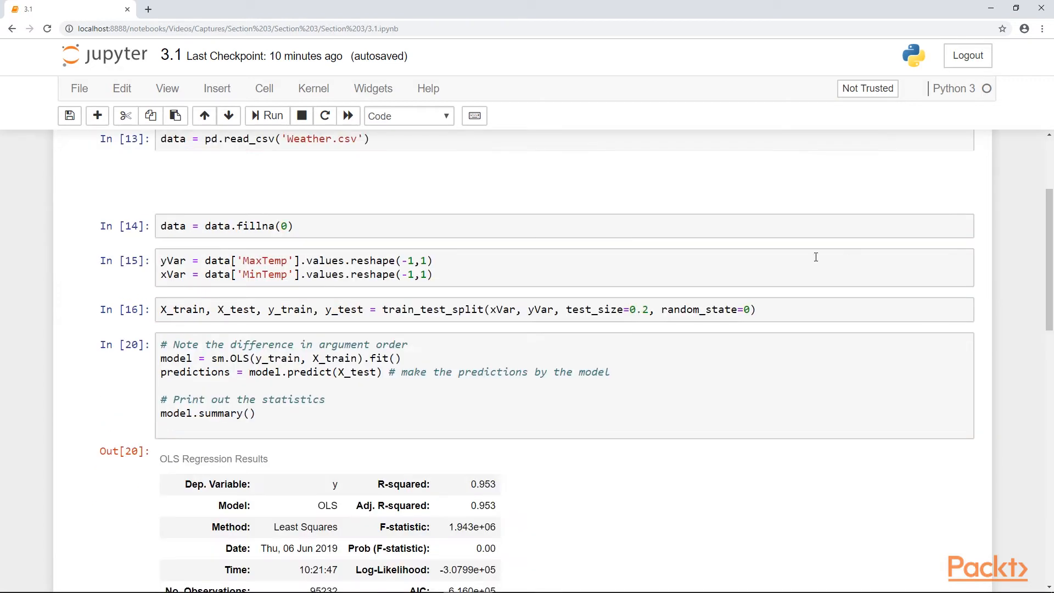
{"action": "mouse_move", "coordinate": [719, 569]}
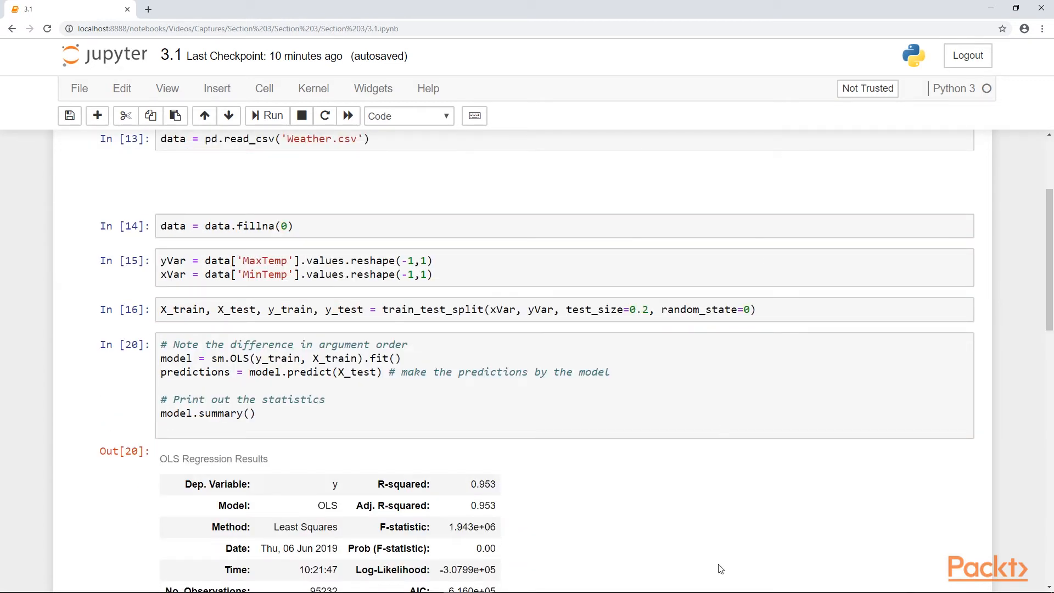
{"action": "double_click", "coordinate": [264, 261]}
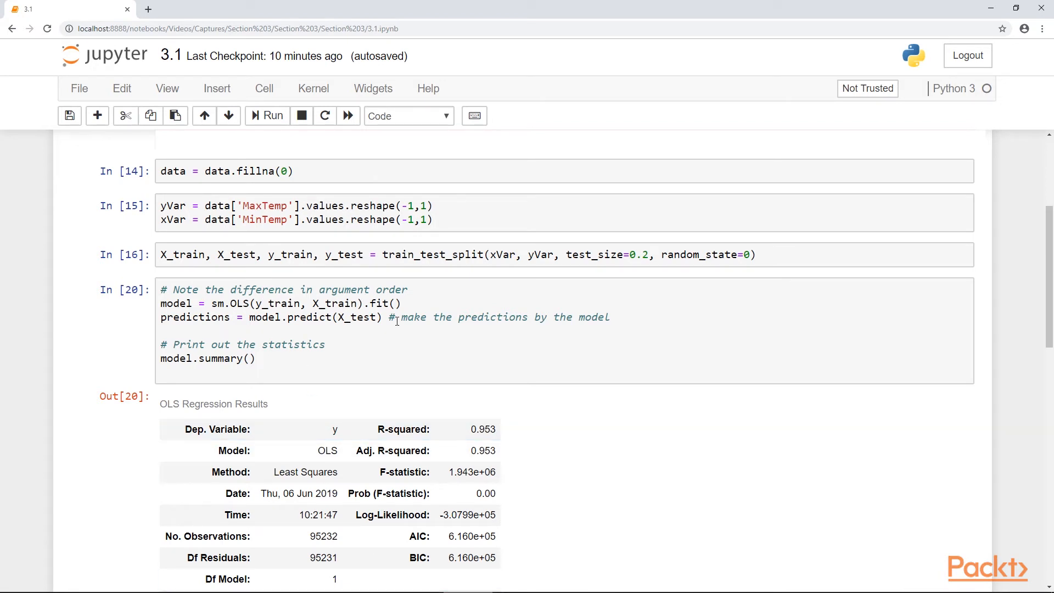
{"action": "scroll", "scroll_direction": "down", "scroll_amount": 3}
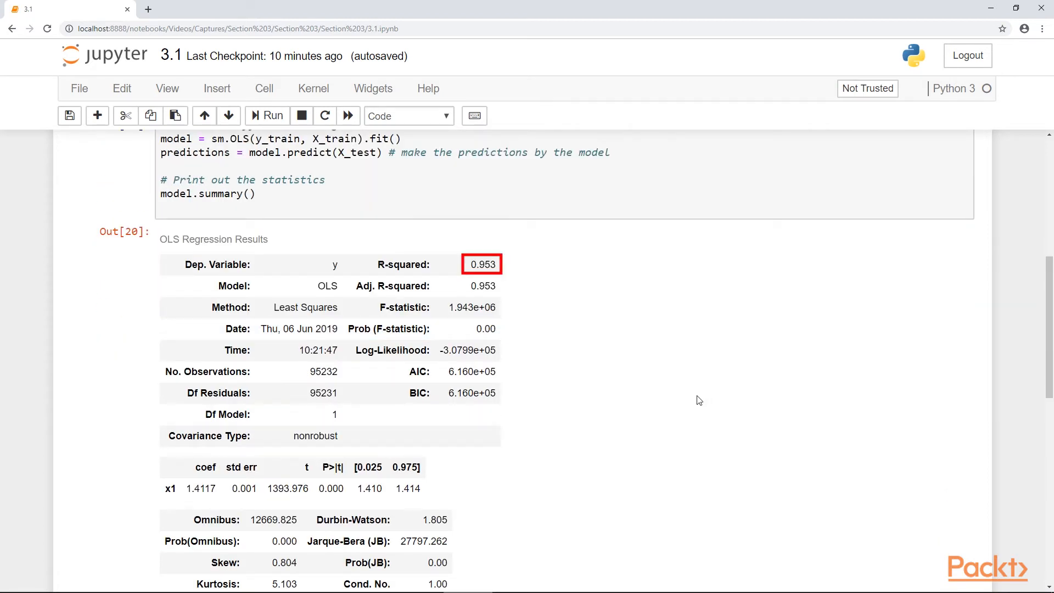
{"action": "mouse_move", "coordinate": [690, 402]}
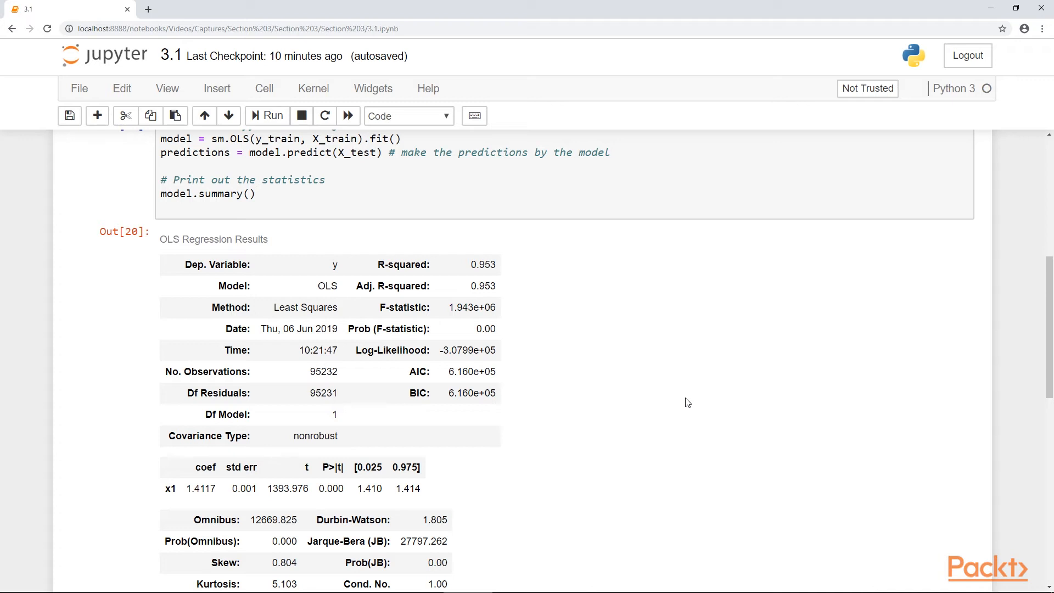
Scroll down to reveal the full OLS table, including coef and Omnibus rows
{"action": "scroll", "scroll_direction": "down", "scroll_amount": 3}
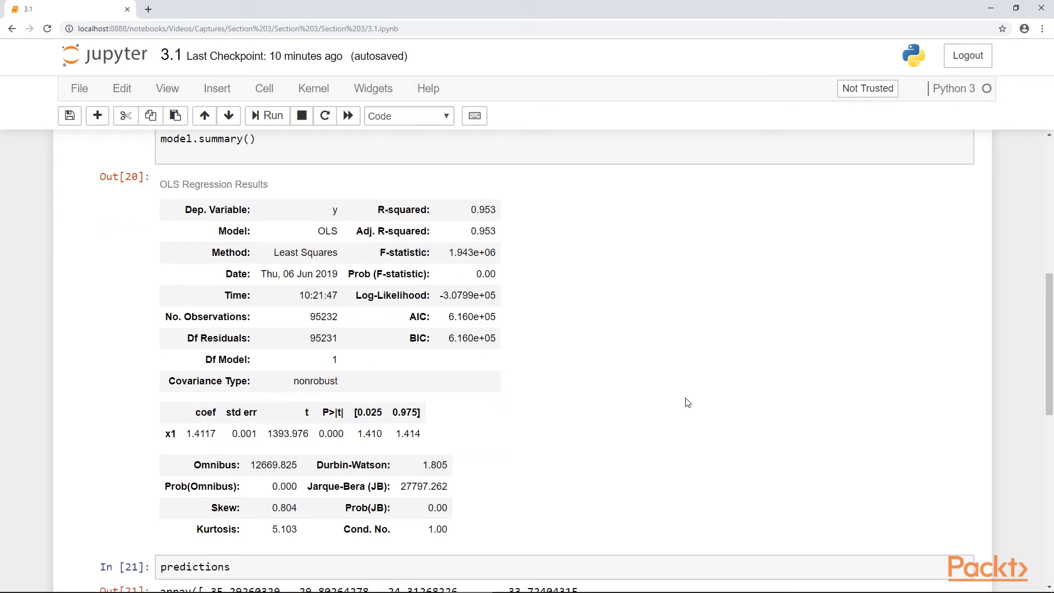
Scroll past the In[21] predictions and In[22] y_test arrays to the scatter plot with red fit line
{"action": "scroll", "scroll_direction": "down", "scroll_amount": 3}
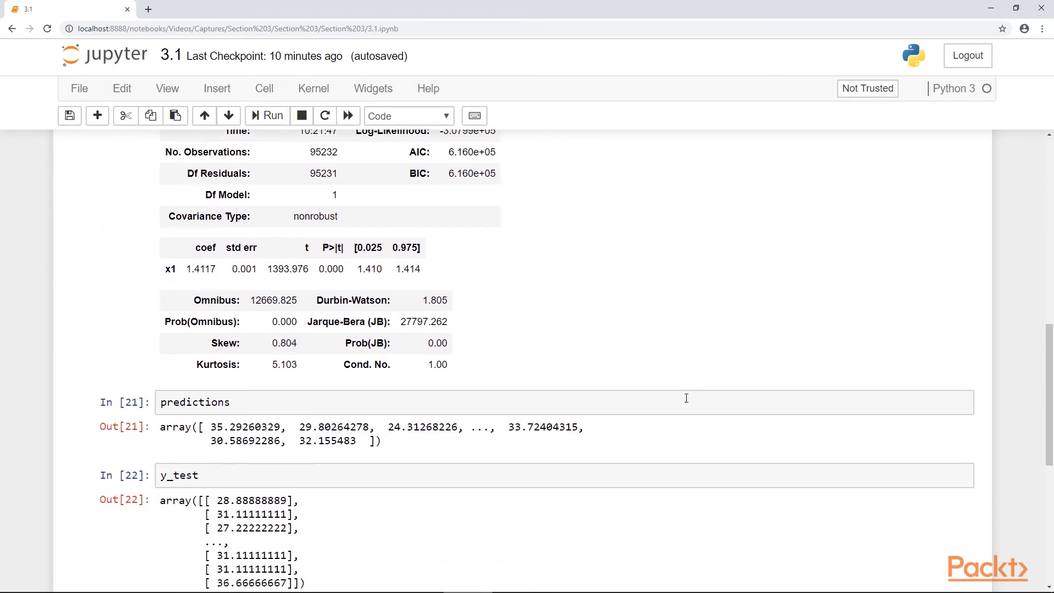
{"action": "scroll", "scroll_direction": "down", "scroll_amount": 3}
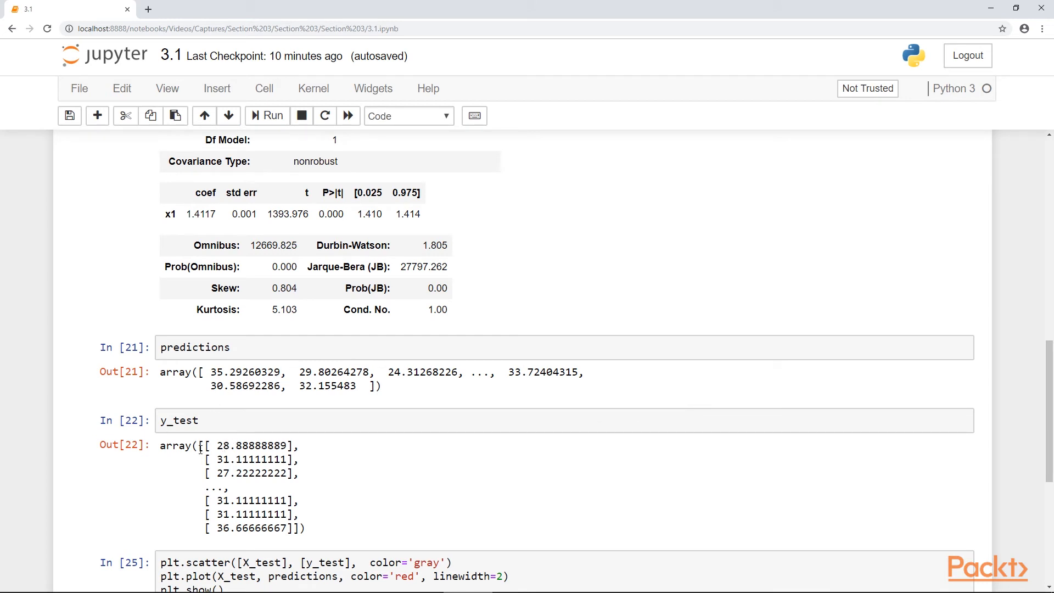
{"action": "mouse_move", "coordinate": [486, 313]}
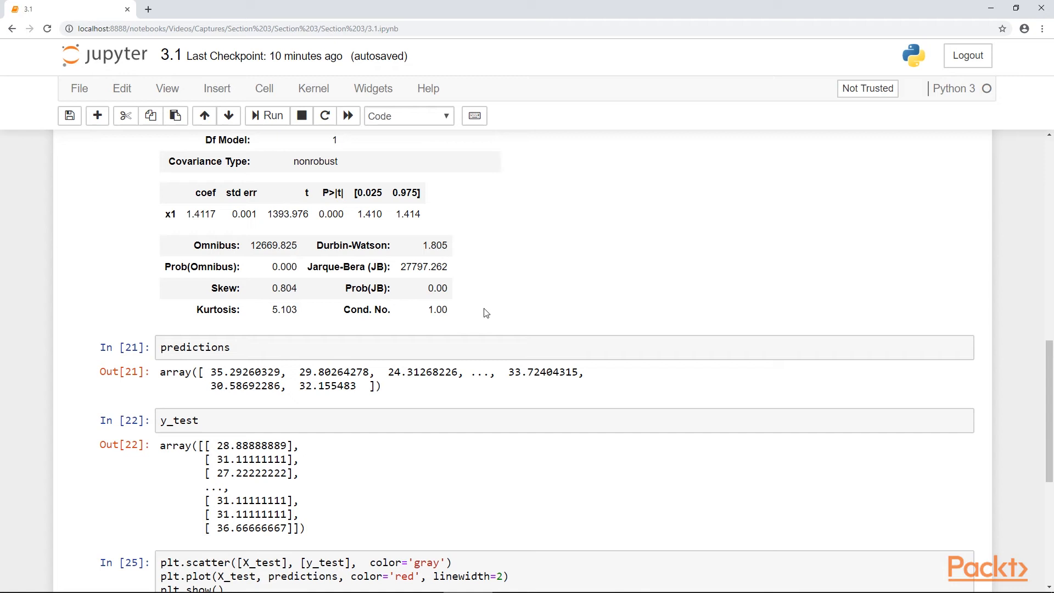
{"action": "scroll", "scroll_direction": "down", "scroll_amount": 3}
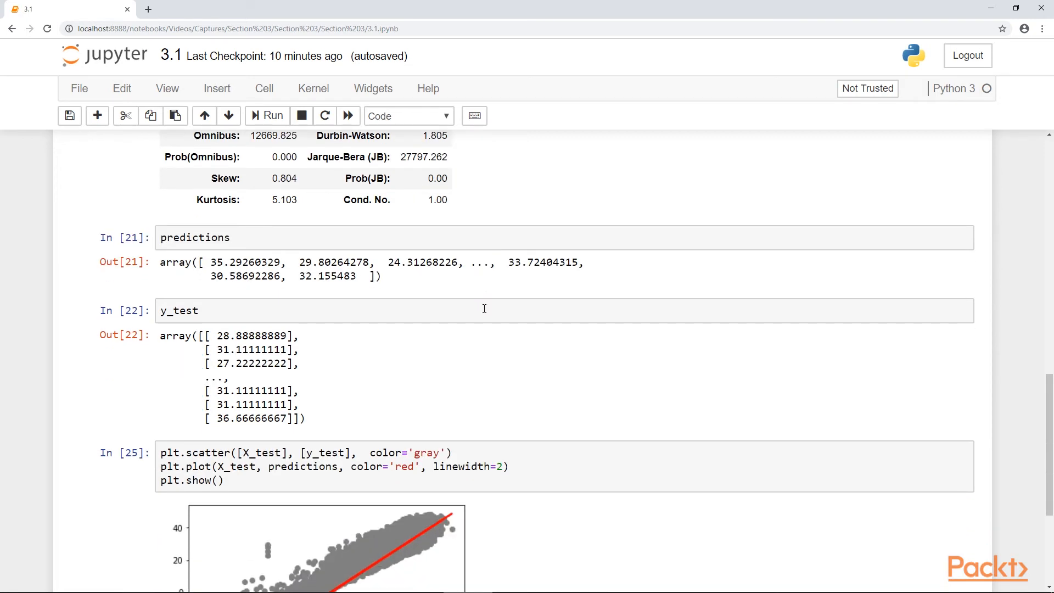
{"action": "scroll", "scroll_direction": "down", "scroll_amount": 3}
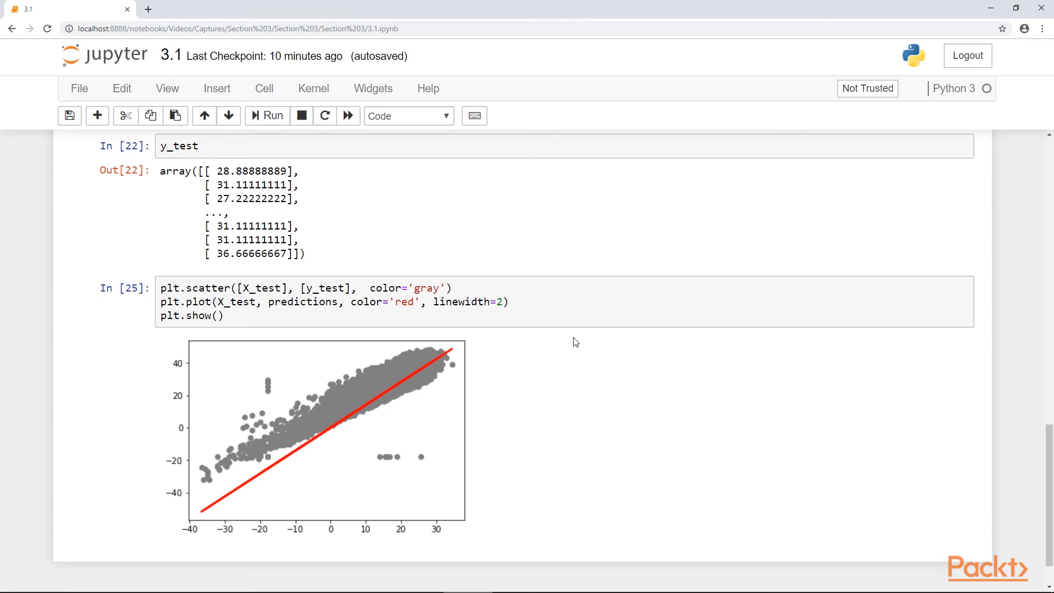
{"action": "mouse_move", "coordinate": [430, 384]}
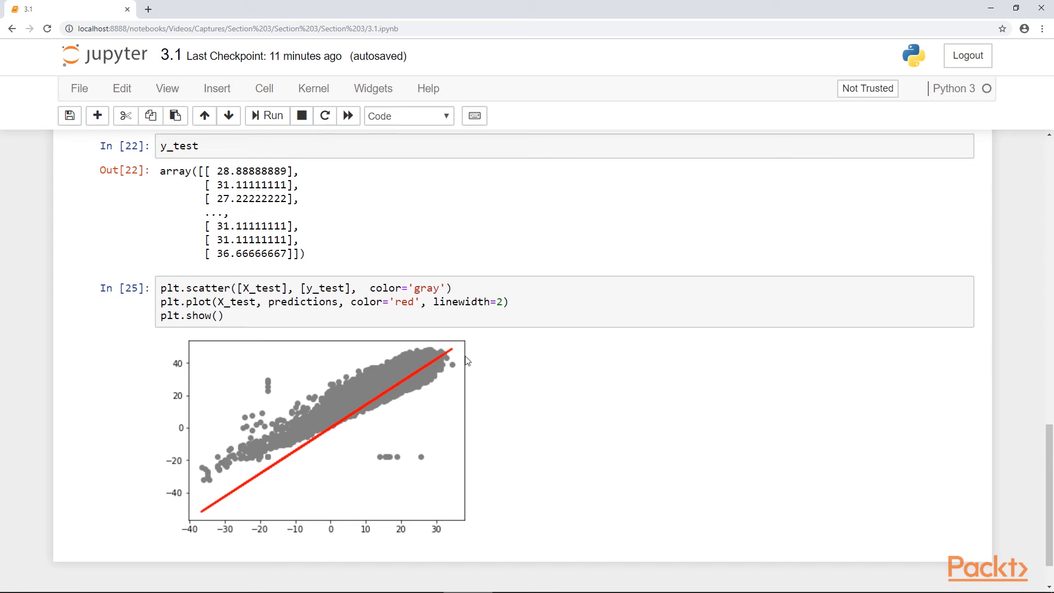
{"action": "mouse_move", "coordinate": [219, 482]}
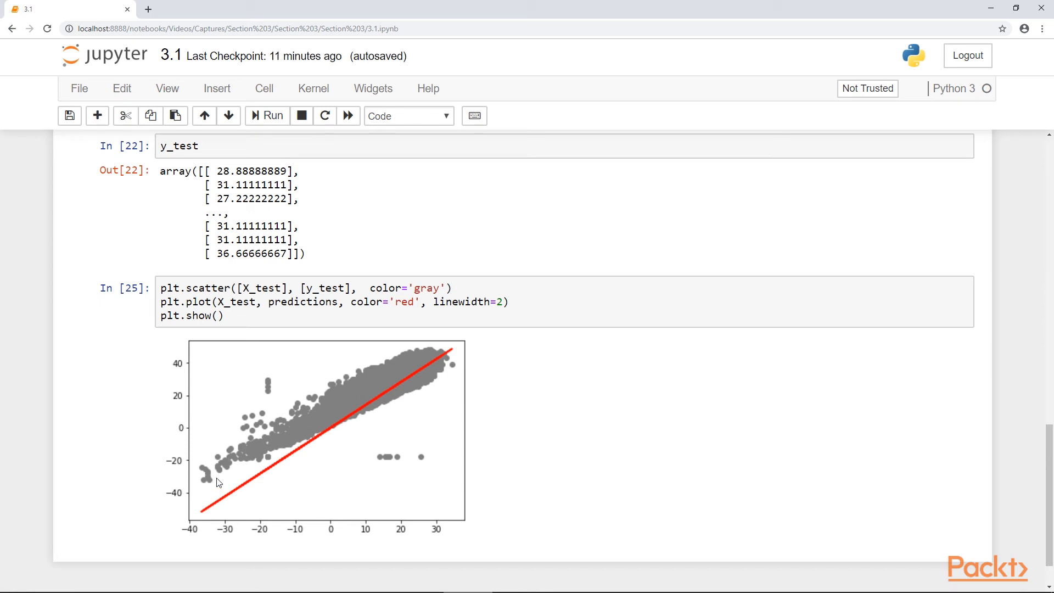
{"action": "mouse_move", "coordinate": [294, 492]}
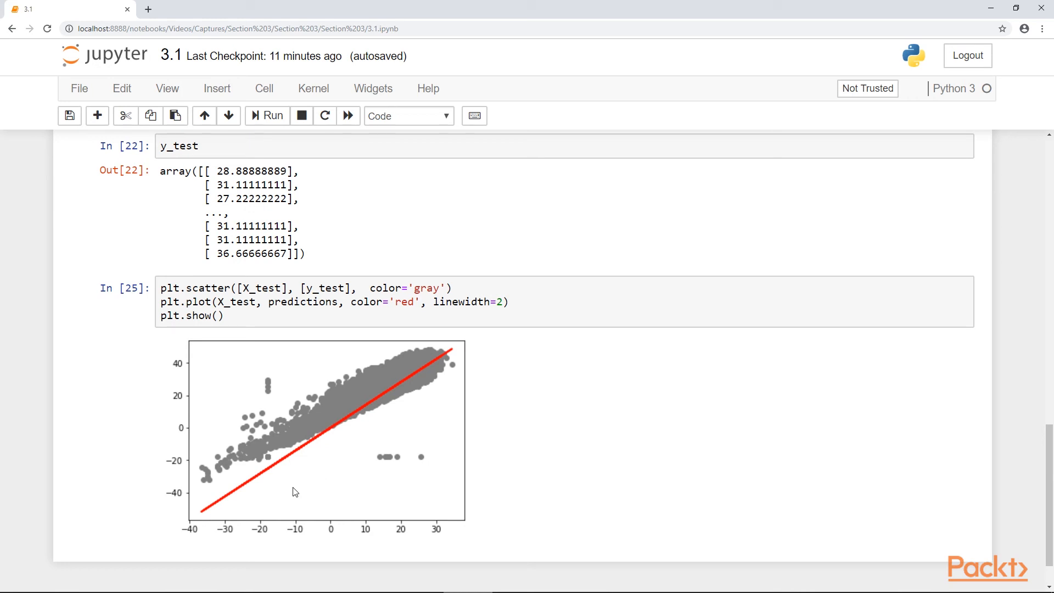
{"action": "mouse_move", "coordinate": [363, 397]}
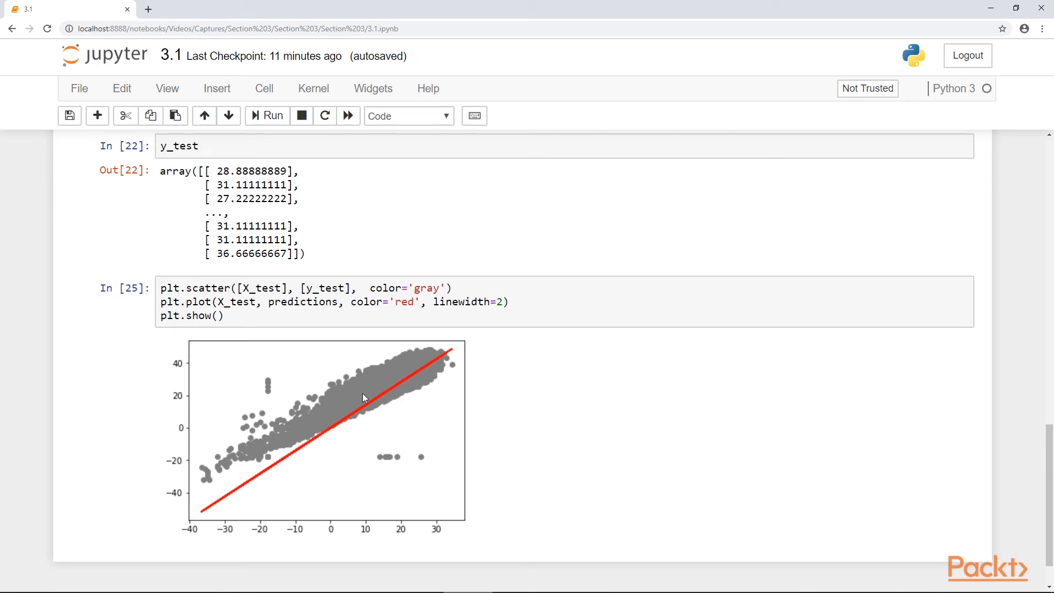
{"action": "mouse_move", "coordinate": [312, 507]}
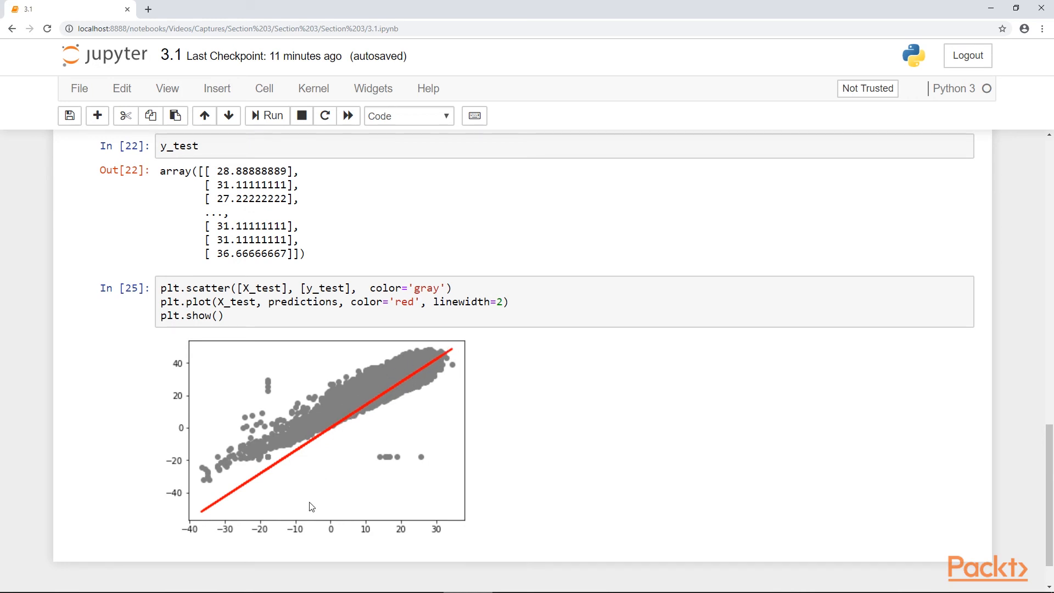
Scroll back up to the Out[20] OLS table to review the x1 coefficient of 1.4117
{"action": "scroll", "scroll_direction": "up", "scroll_amount": 3}
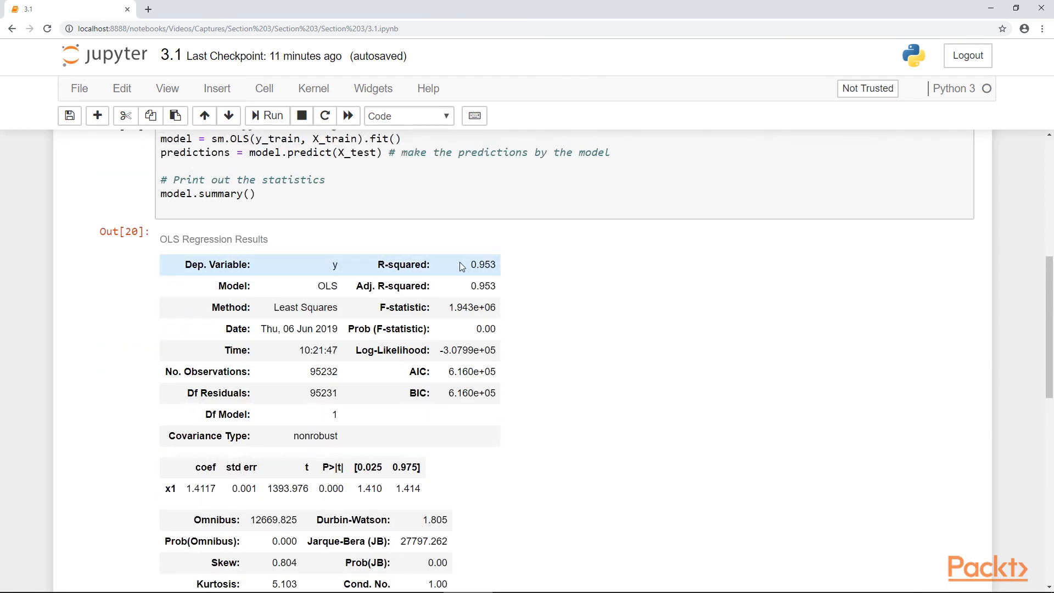
{"action": "mouse_move", "coordinate": [496, 307]}
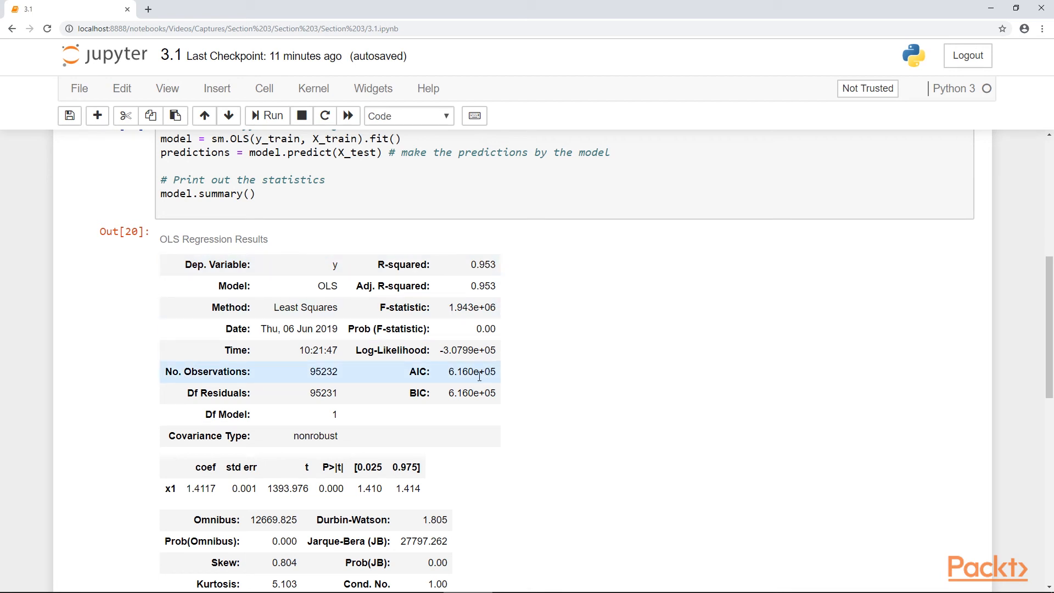
{"action": "scroll", "scroll_direction": "down", "scroll_amount": 3}
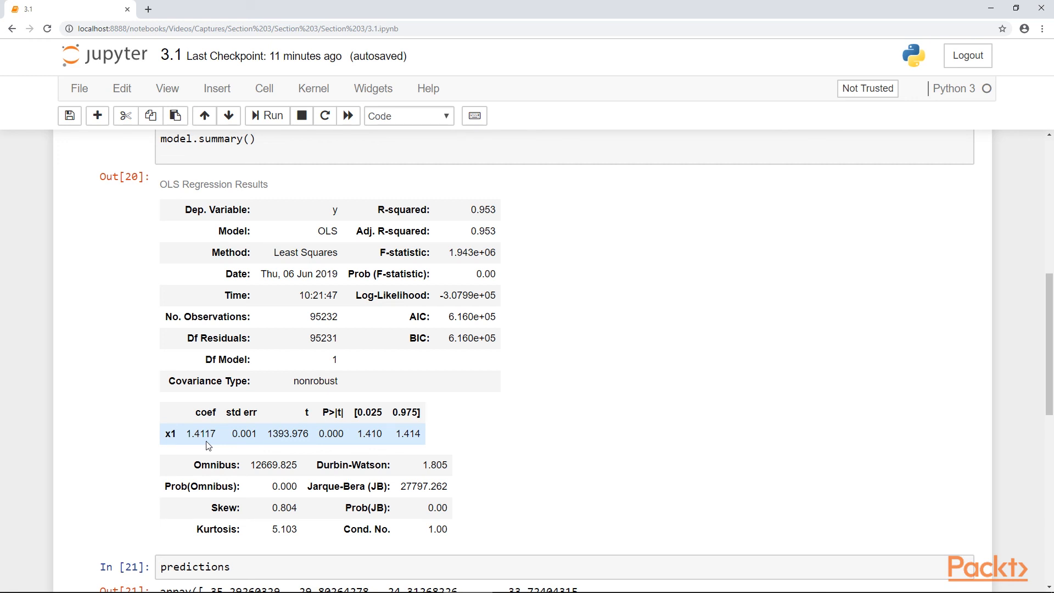
{"action": "mouse_move", "coordinate": [236, 427]}
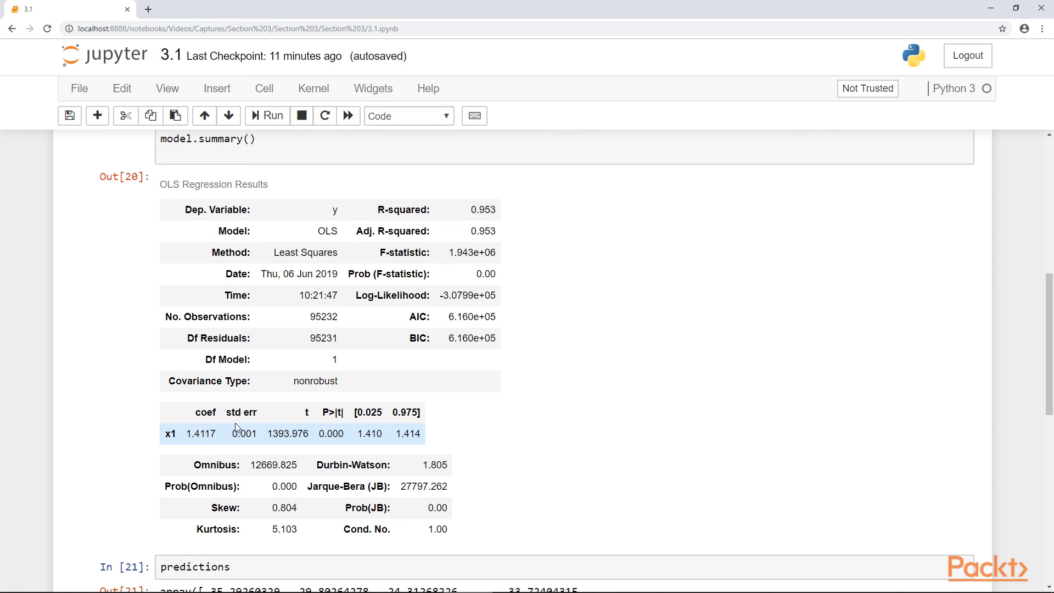